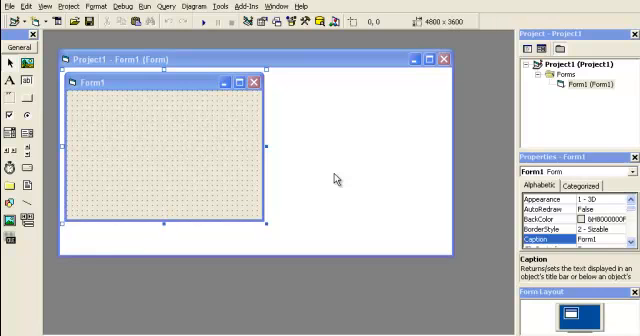
mouse_move(205, 81)
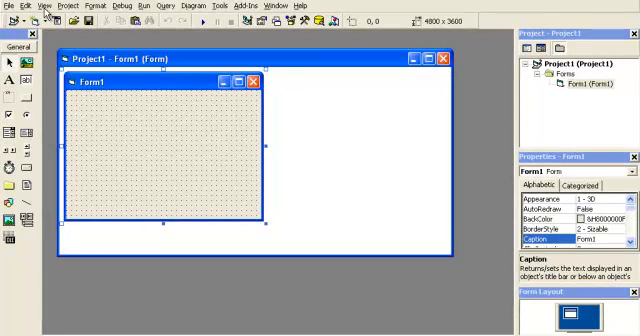
Step: Open Form1's code window and add Option Explicit at the top
left_click(24, 6)
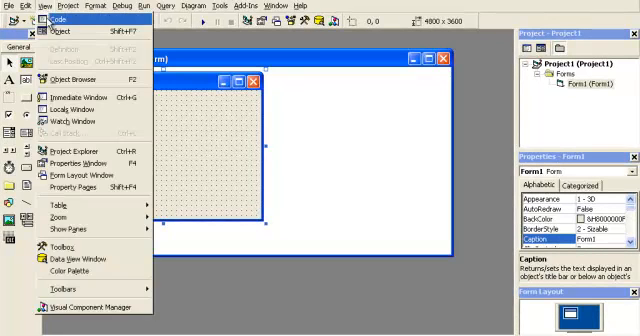
left_click(55, 18)
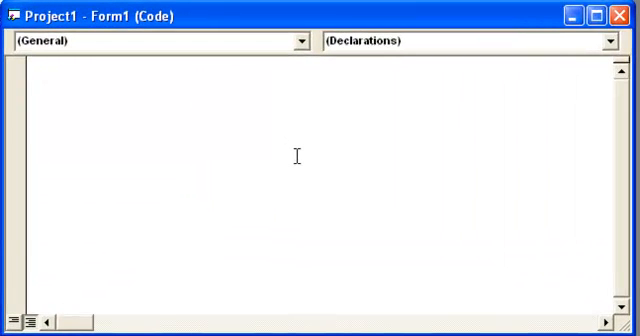
type("Option")
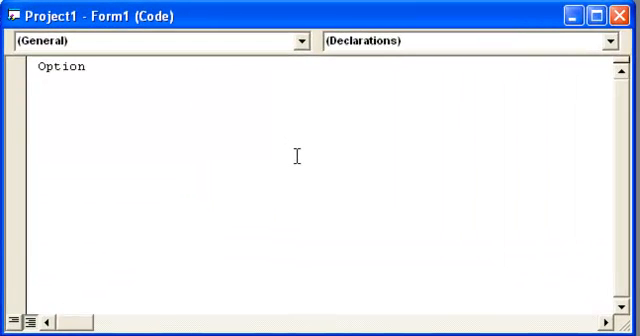
type("Explicit")
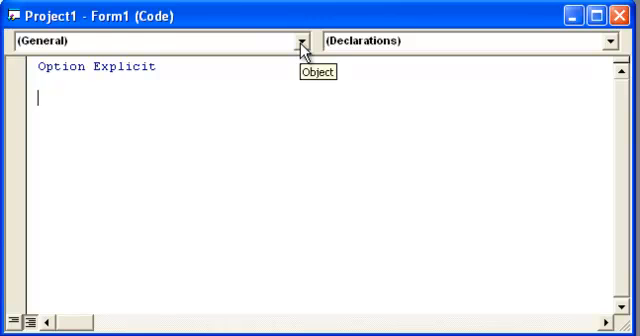
Step: Generate the Form_Load procedure from the Object dropdown and begin a comment inside it
left_click(302, 40)
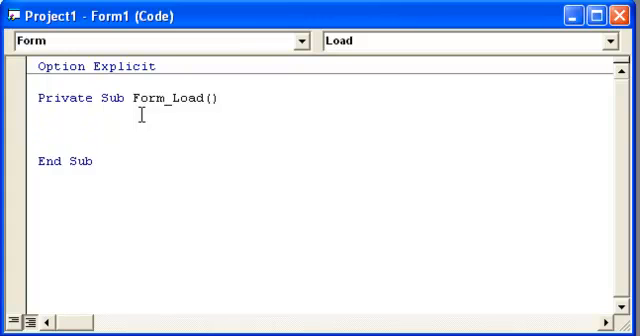
type("'")
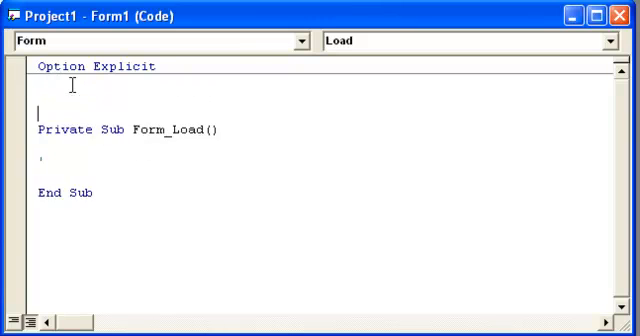
Step: Add a 'Declare comment and start a Private astrName( array declaration
type("'Declare")
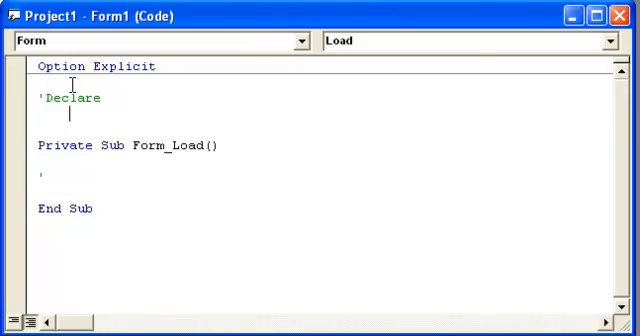
type("Prvia")
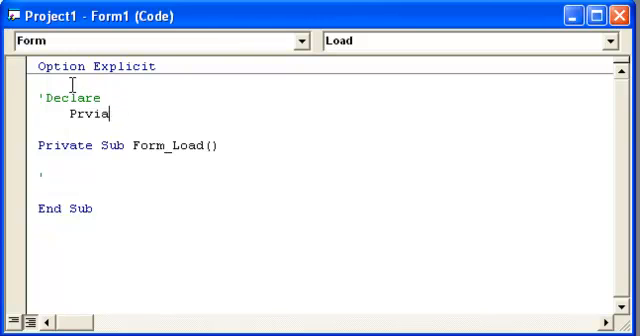
type("Private")
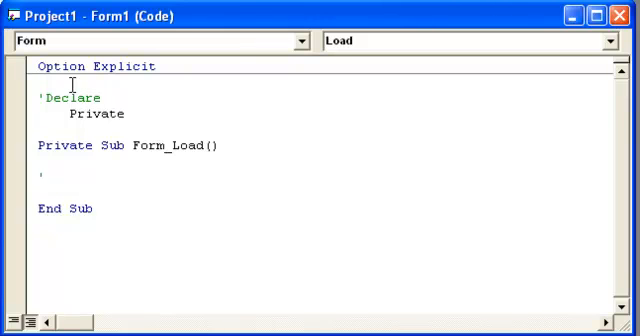
type("a")
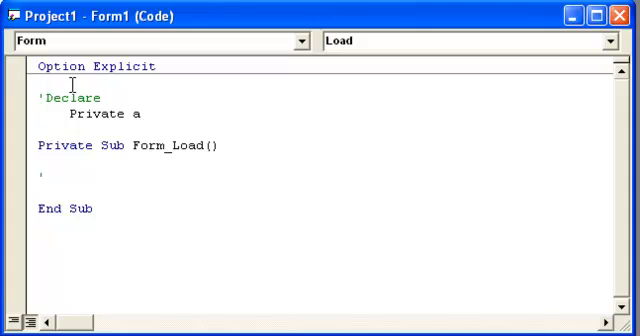
type("str")
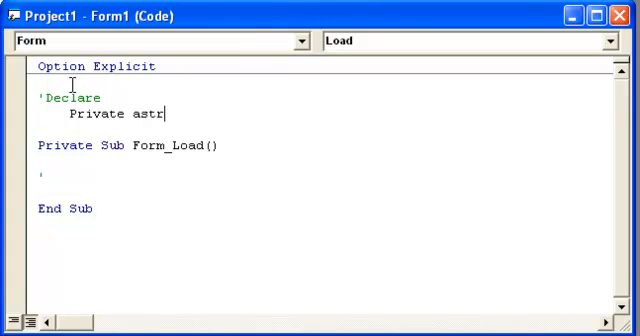
type("Name(")
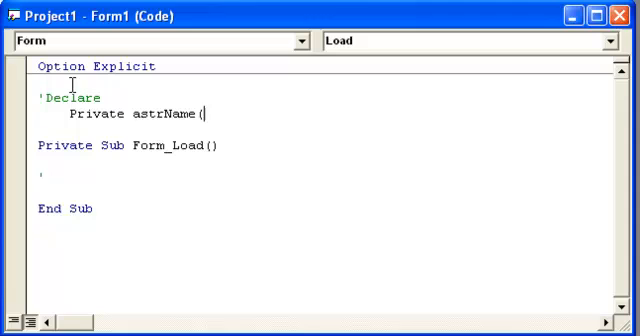
Step: Try array bounds (9) and (-4 To 6), settling on astrName(1 To 10)
type("9)")
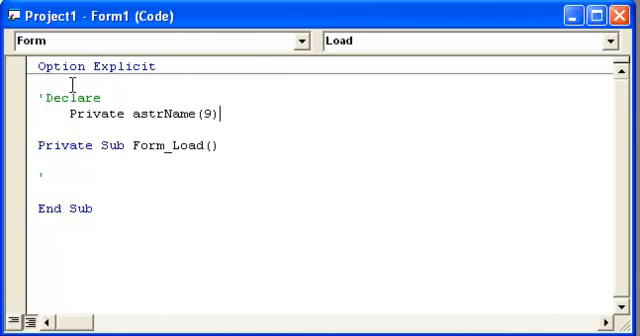
type("1 To 10")
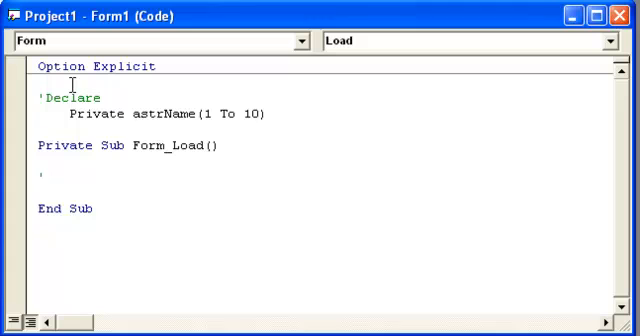
key("BackSpace")
type("-")
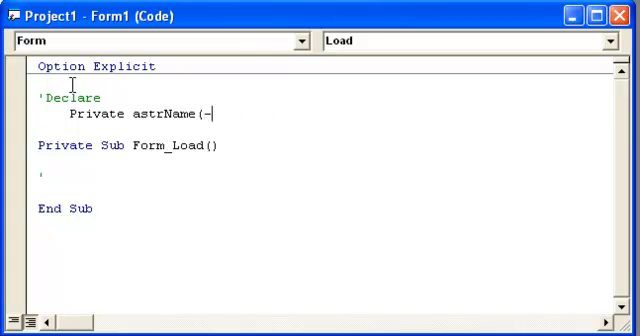
type("4 Tp")
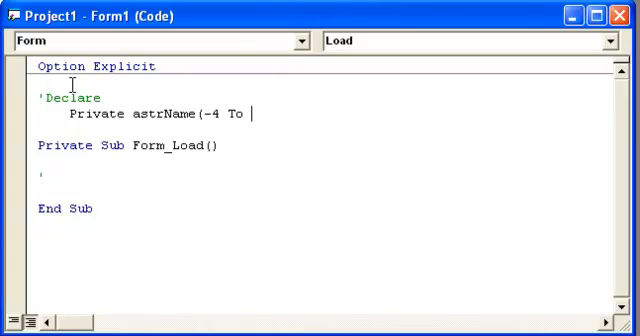
type("6")
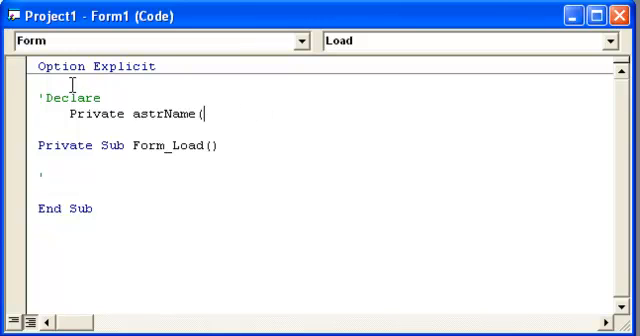
type("1 To 10) As")
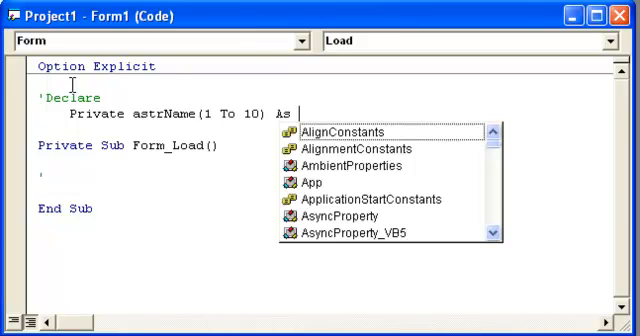
Step: Declare astrName As String and assign "M", "A", "T", "P" to astrName(1) through astrName(4)
type("String")
left_click(157, 176)
type("Announce")
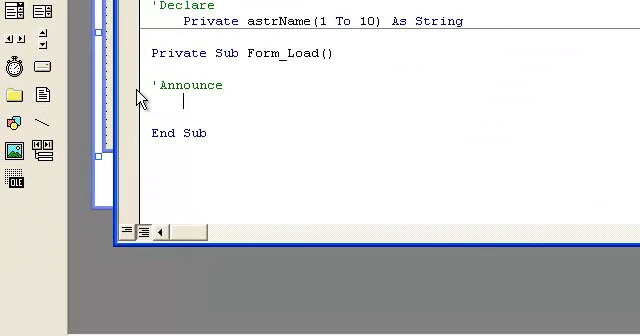
type("astrName(1) '")
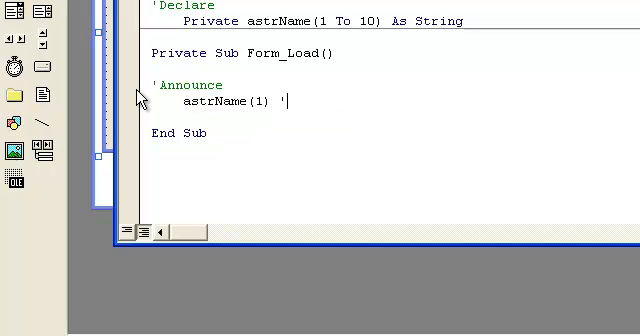
type("= \"M\"")
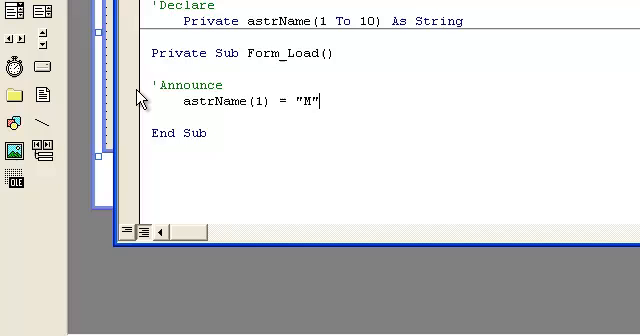
type("astrName")
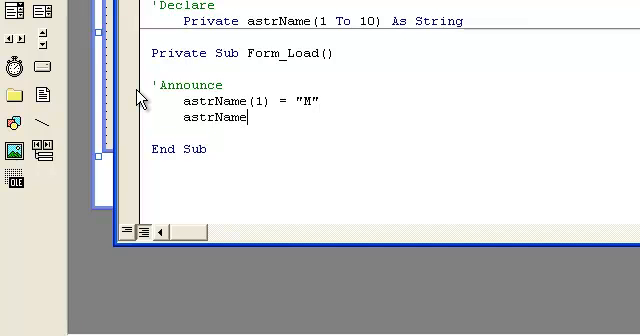
type("(2) = \"")
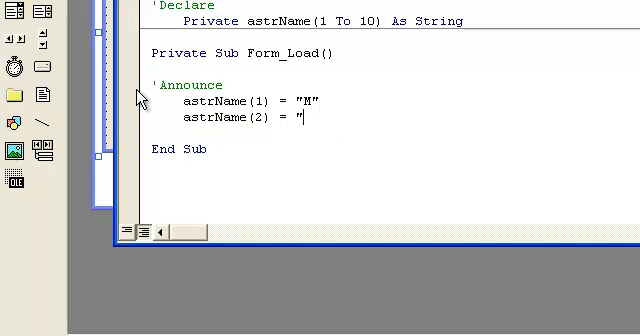
type("A\"")
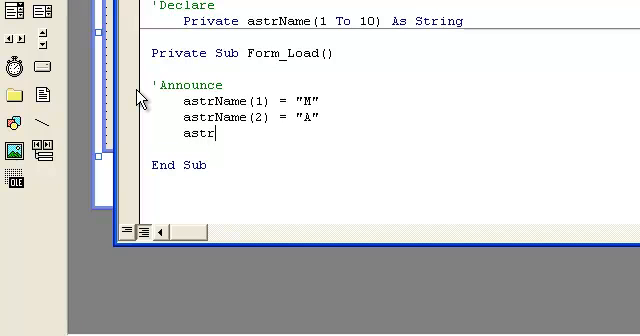
type("Name(3)")
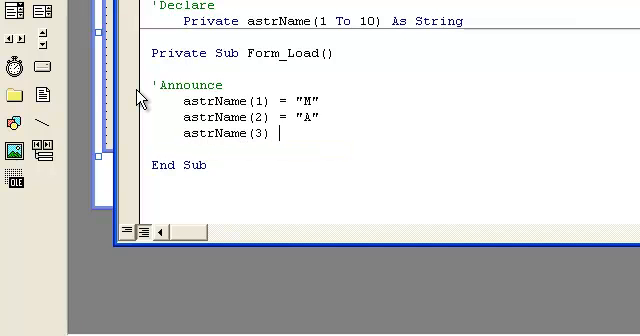
type("= \"T\"")
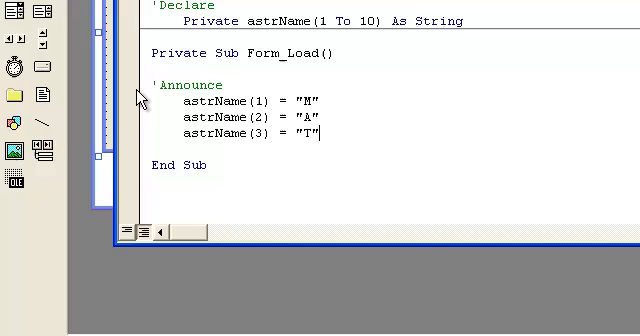
type("astrNa")
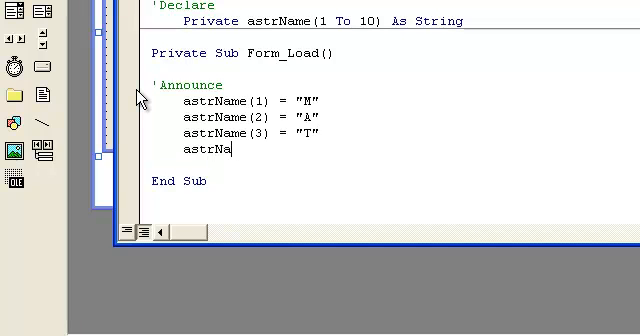
type("me(4) =")
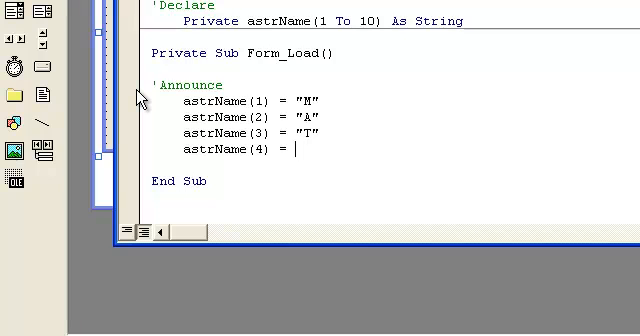
type("\"P\"")
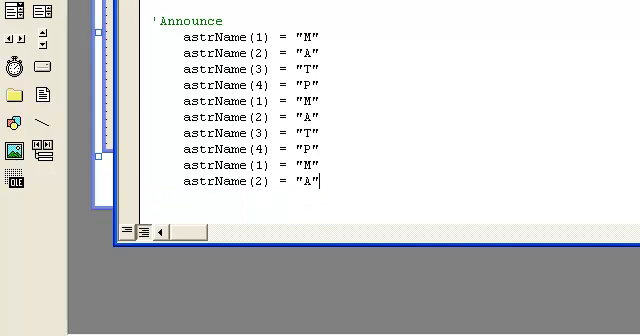
Step: Scroll down through the ten astrName assignments cycling "M", "A", "T", "P"
scroll("down", 3)
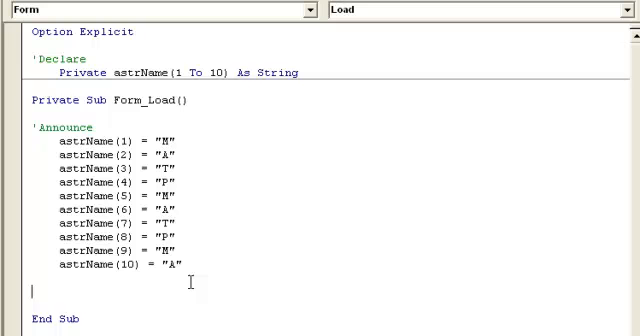
Step: Add a 'Declare comment with Dim intNextNumber As Integer, followed by a 'Loop comment
type("'Declare")
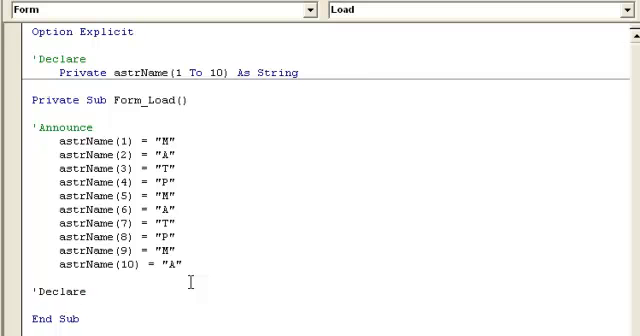
type("Dim int")
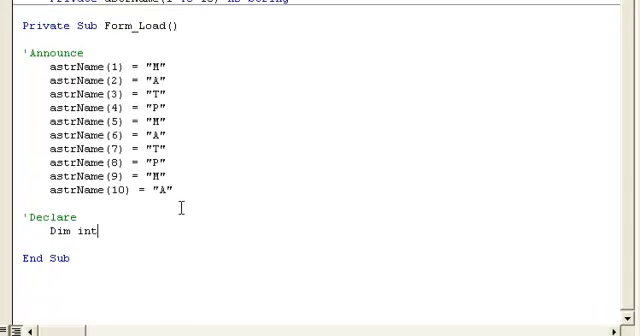
type("NextNumber As Integer")
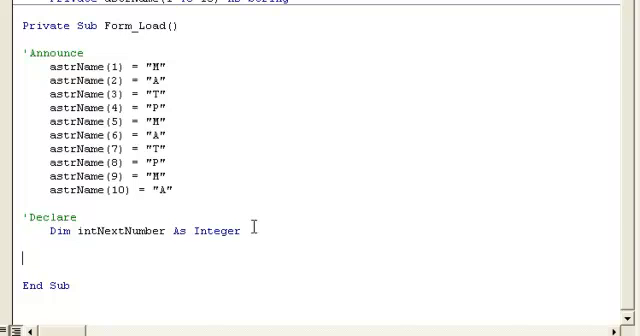
type("'Loop")
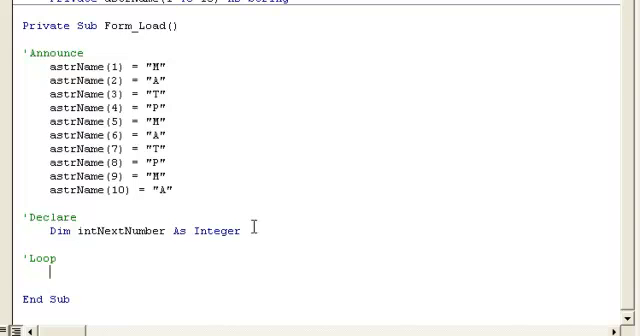
Step: Write For intNextNumber = 1 To 10 with its closing Next
type("For")
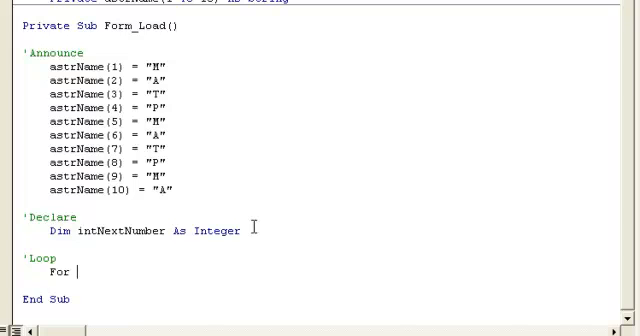
type("i")
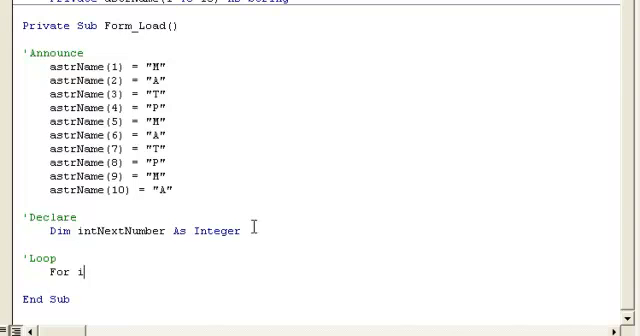
type("ntNextNumb")
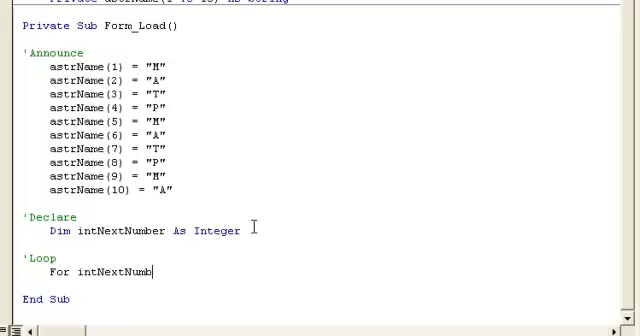
type("er")
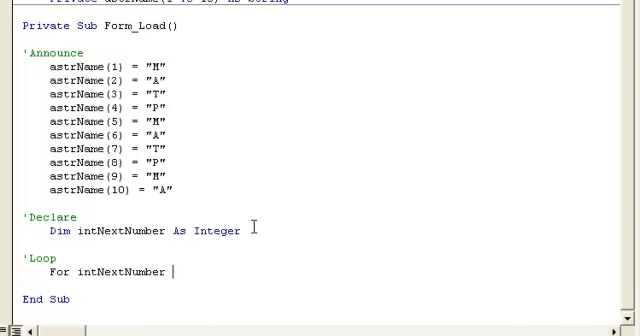
type("= 1 T")
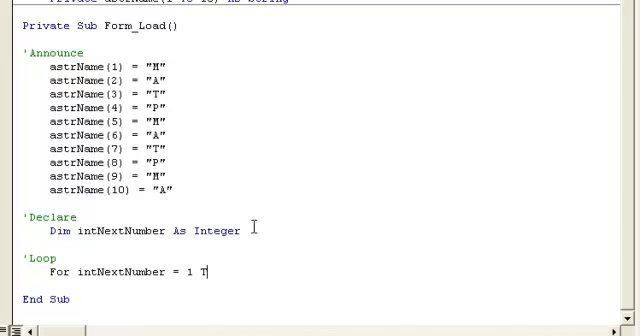
type("o 10")
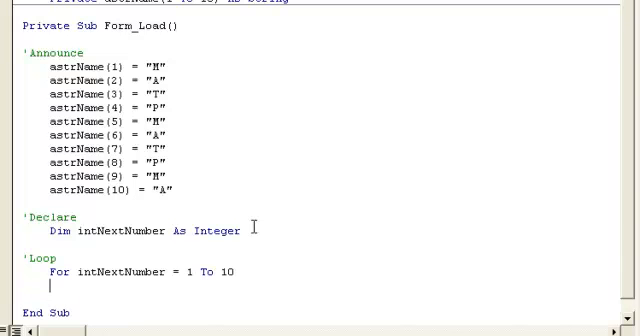
type("Next")
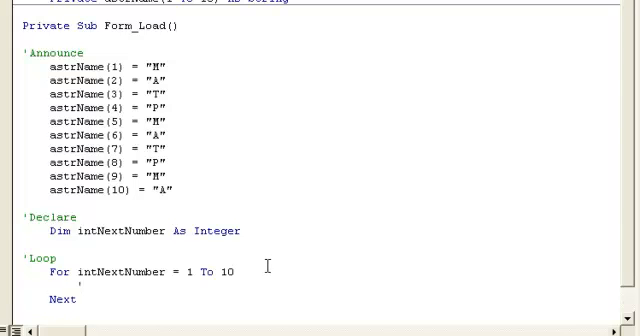
Step: Set astrName(intNextNumber) = "Mike" in the loop body and start a MsgBox line
type("astrName*")
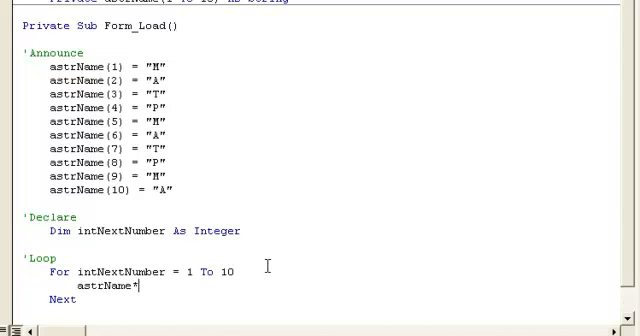
type("(")
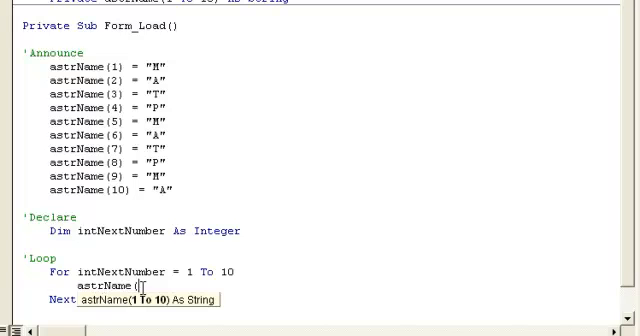
type("2")
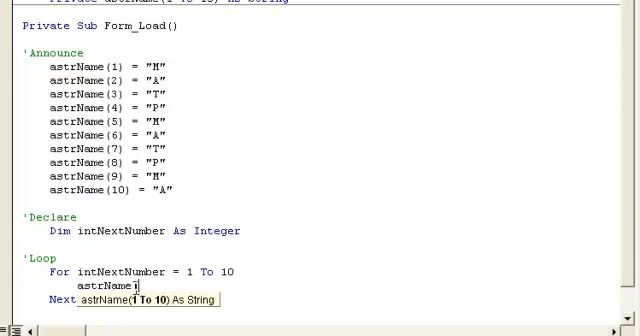
type("intNextNumber")
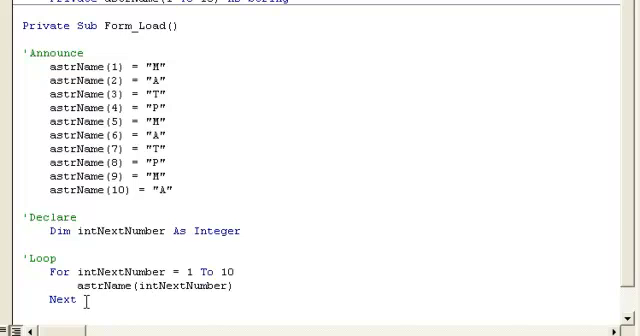
mouse_move(128, 290)
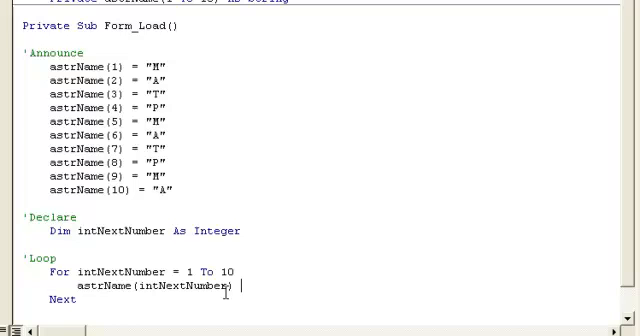
type("= \"M\"")
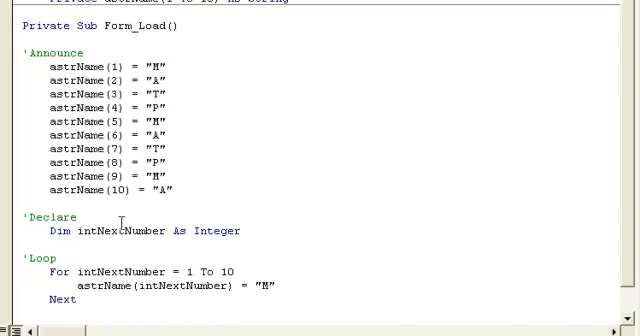
type("Mik")
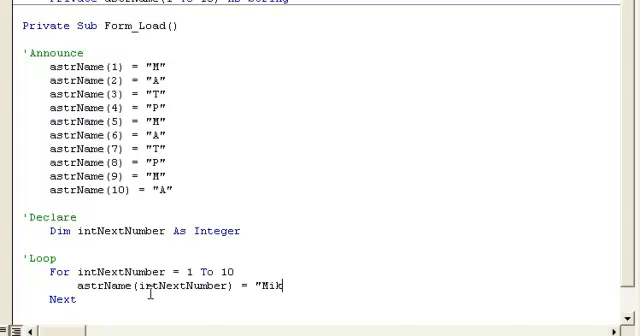
type("e\"")
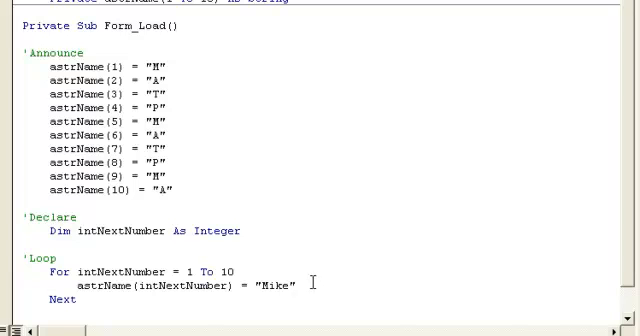
type("MsgBo")
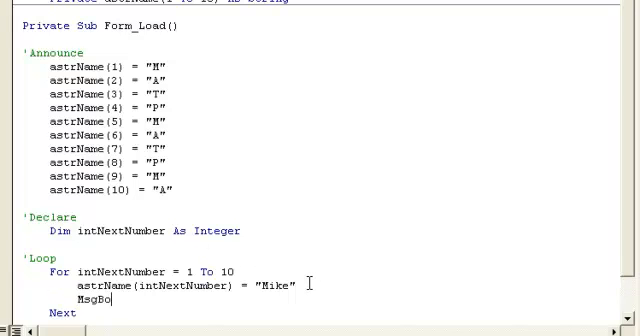
Step: Delete the partial MsgBox line, briefly retype MsgBox(intNextN, and remove it again
key("backspace")
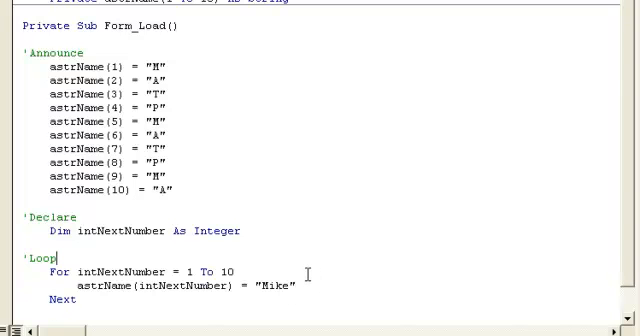
type("Msgbox astrNam")
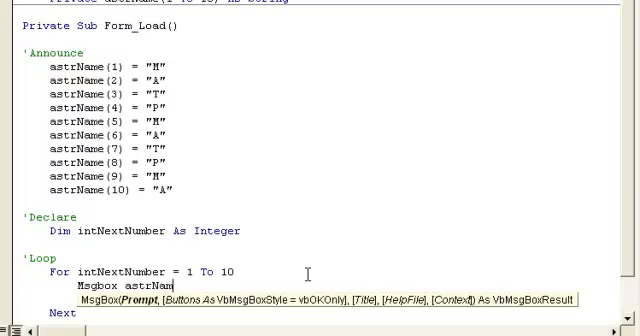
type("(intNextNumber) = \"Mike")
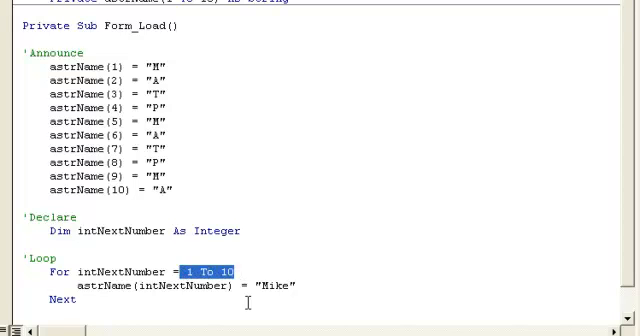
Step: Replace the loop range 1 To 10 with (LBound(astrName) + 1) To UBound(astrName)
key("Delete")
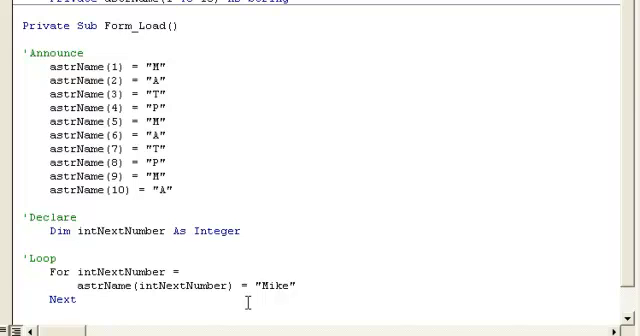
type("astrName")
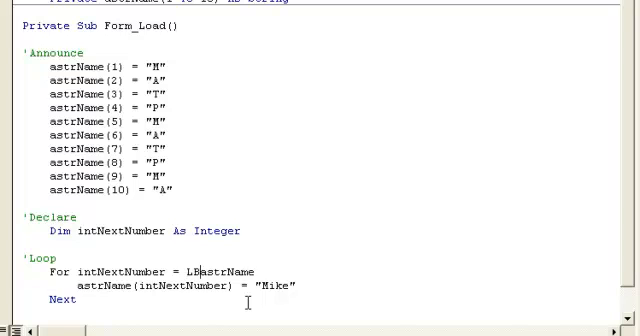
type("ound(")
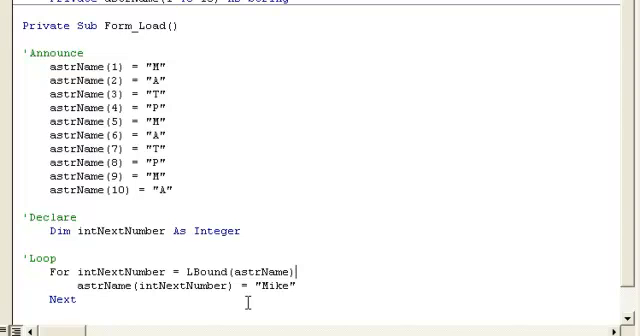
type("To UBound(astrName")
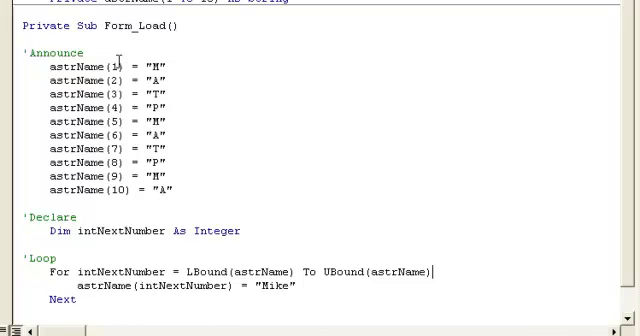
mouse_move(140, 197)
type("+ ")
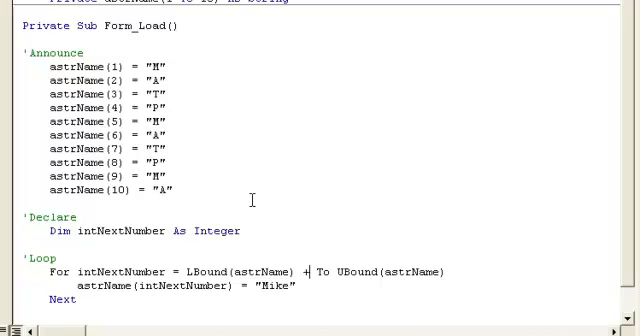
type("1)")
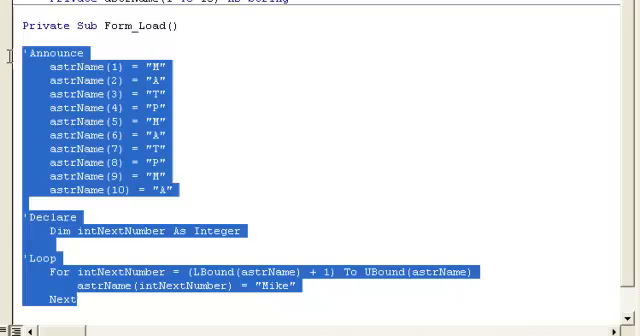
mouse_move(30, 103)
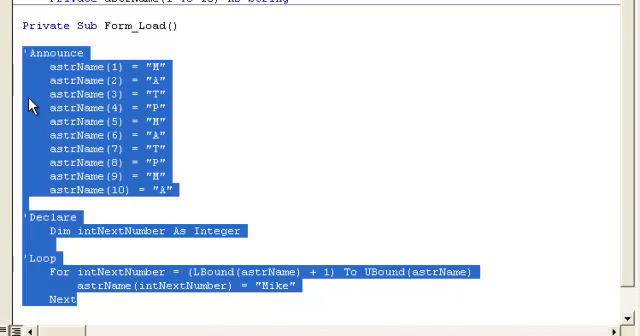
Step: Delete the Form_Load code and change the astrName declaration to begin (1 To 8, 1 To
key("Delete")
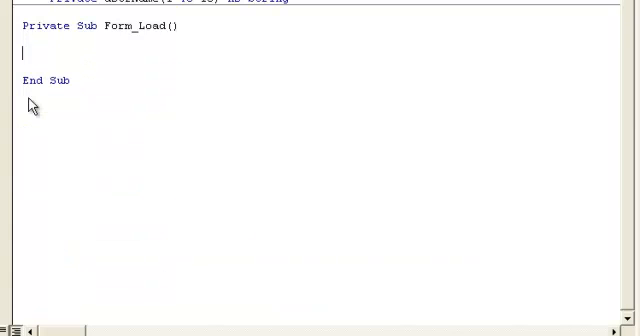
mouse_move(90, 58)
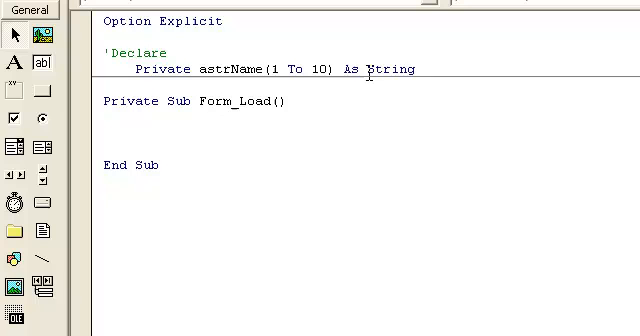
type("8,")
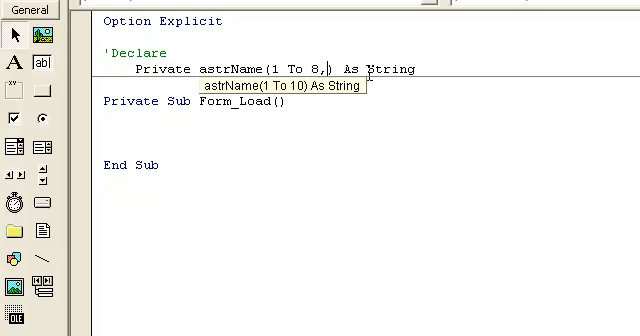
type("1 To")
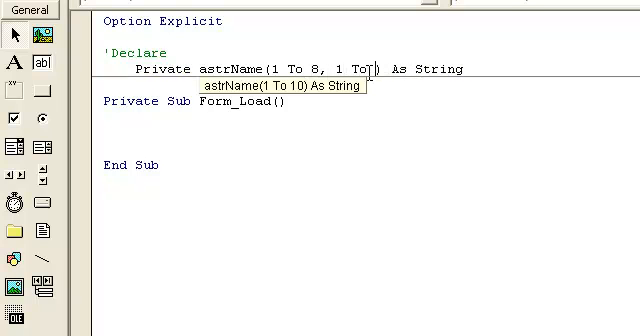